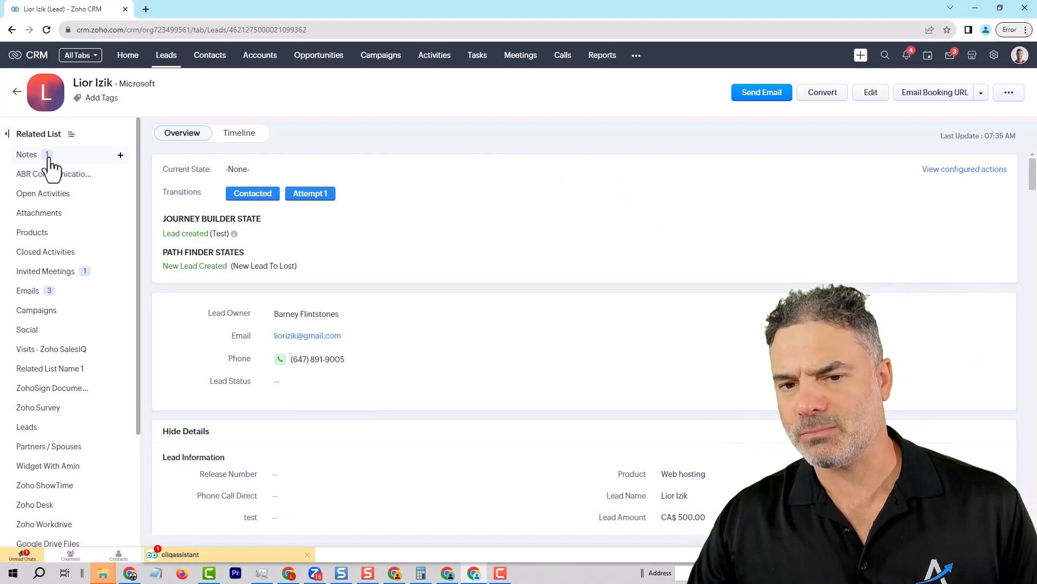
# - Jump from the lead's ABR Communication System related list to its Text Message Chat
pyautogui.scroll(-3)
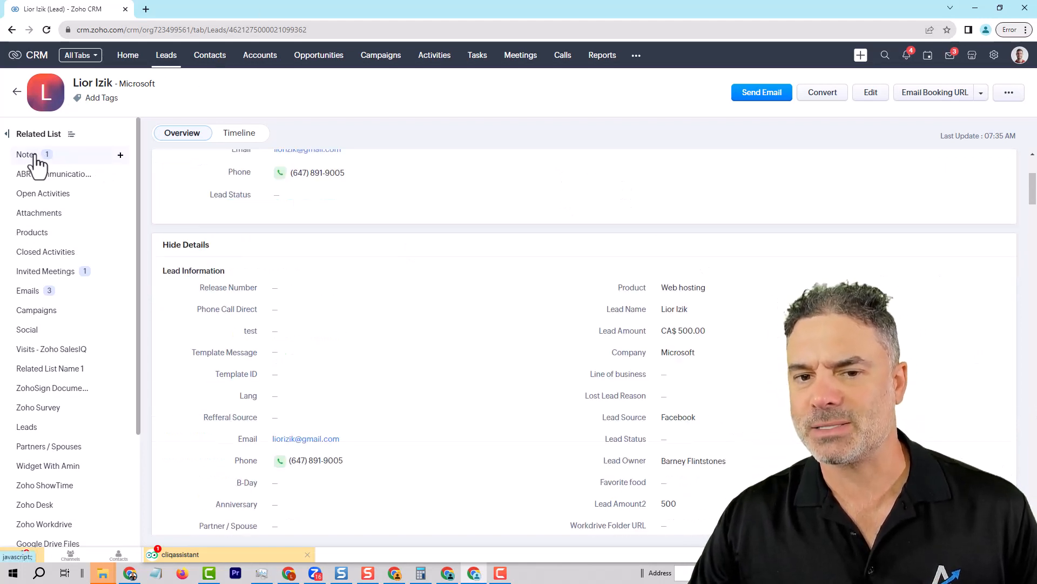
pyautogui.click(53, 162)
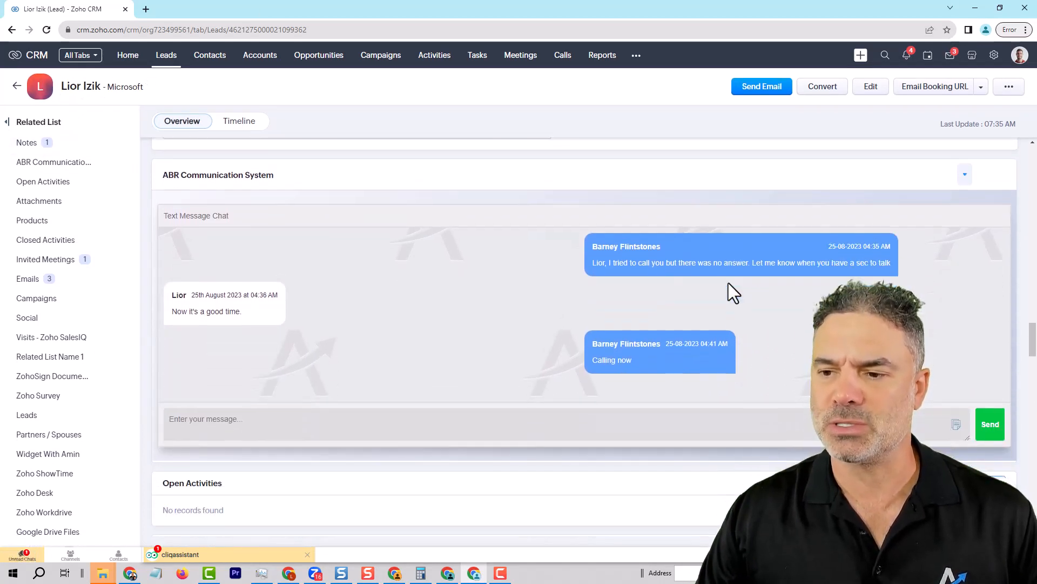
pyautogui.moveTo(767, 265)
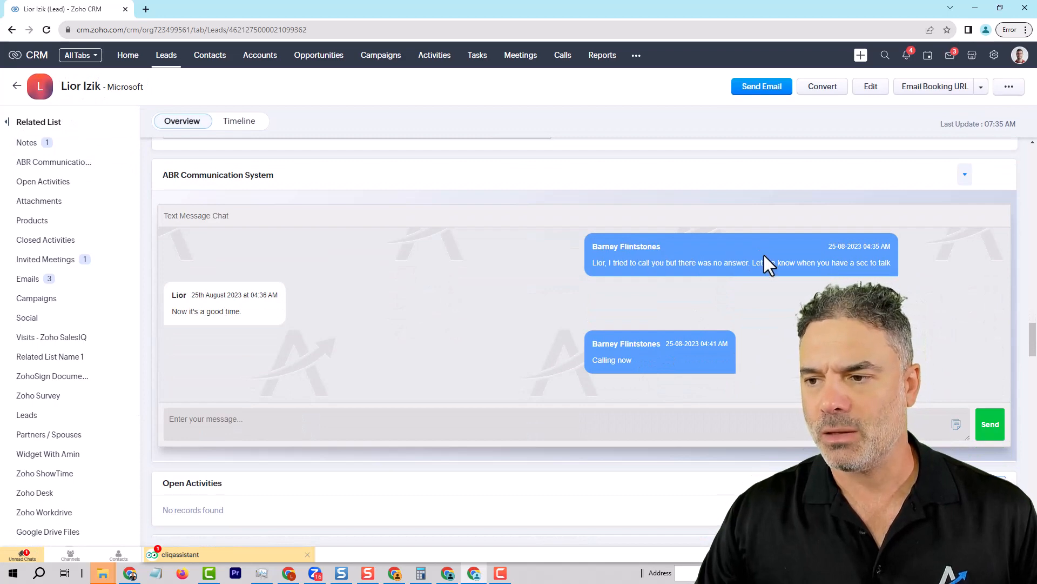
pyautogui.moveTo(595, 274)
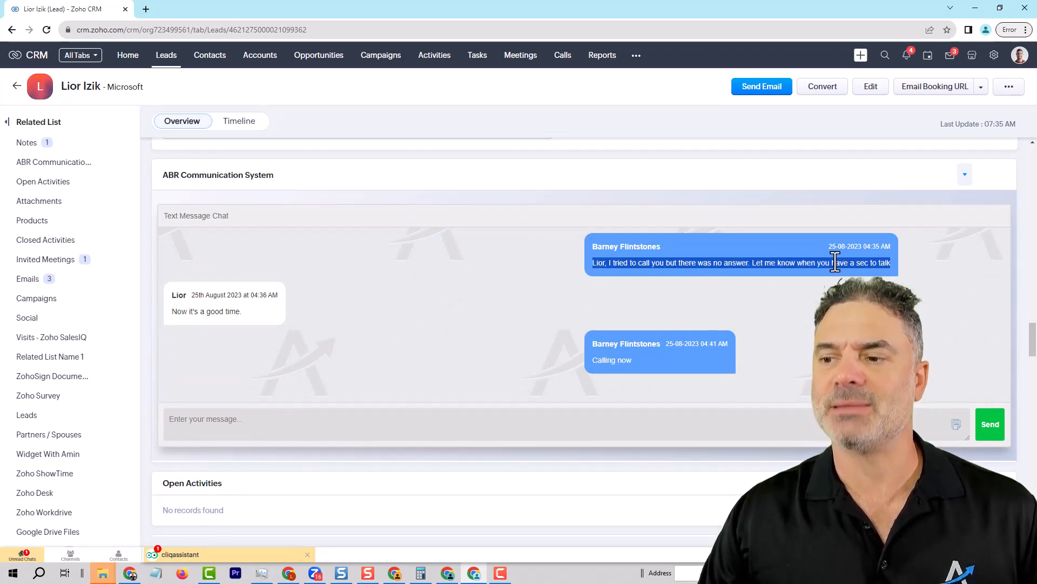
pyautogui.moveTo(786, 218)
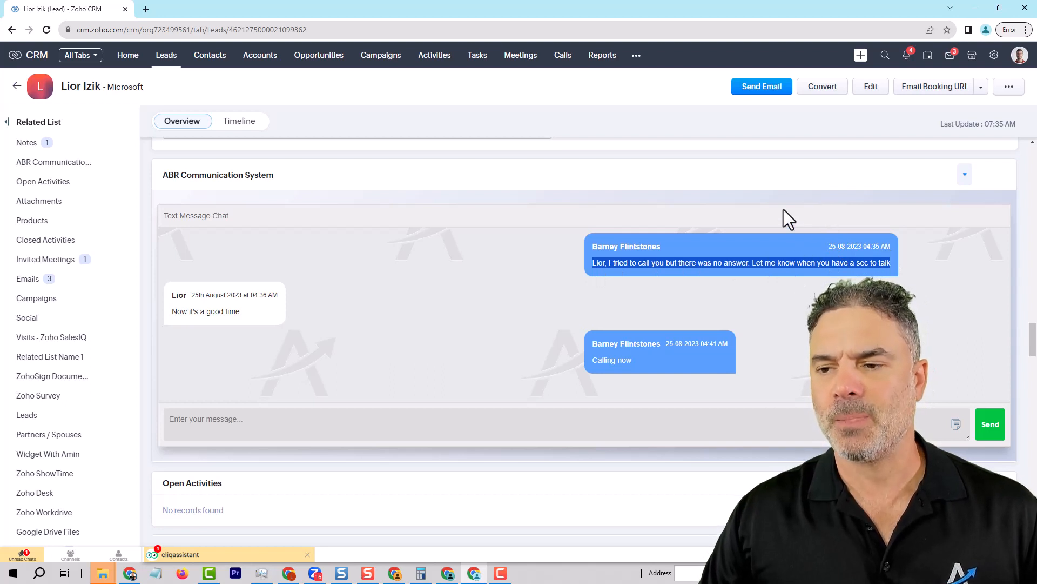
pyautogui.moveTo(720, 266)
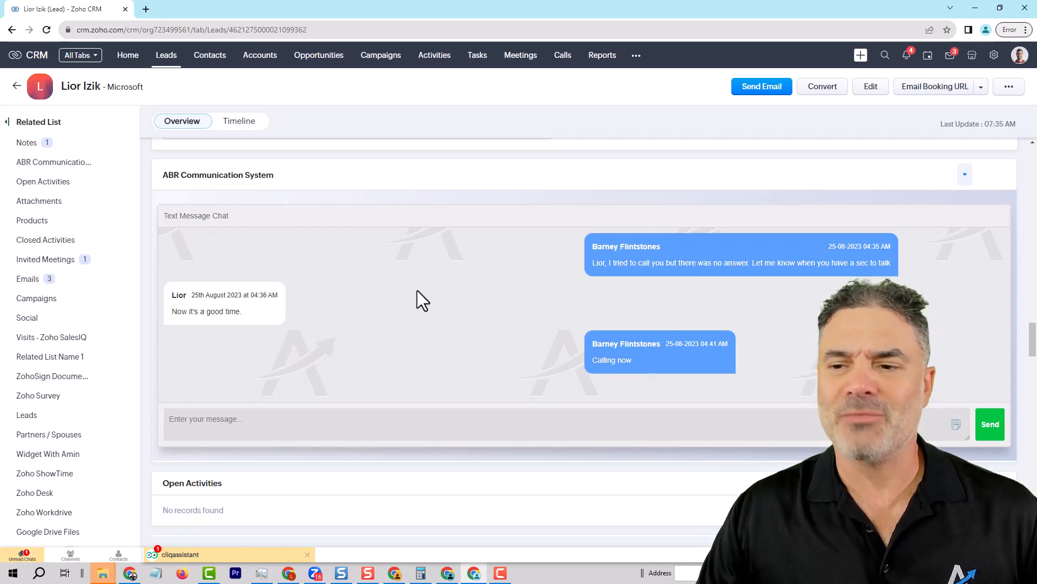
pyautogui.moveTo(496, 295)
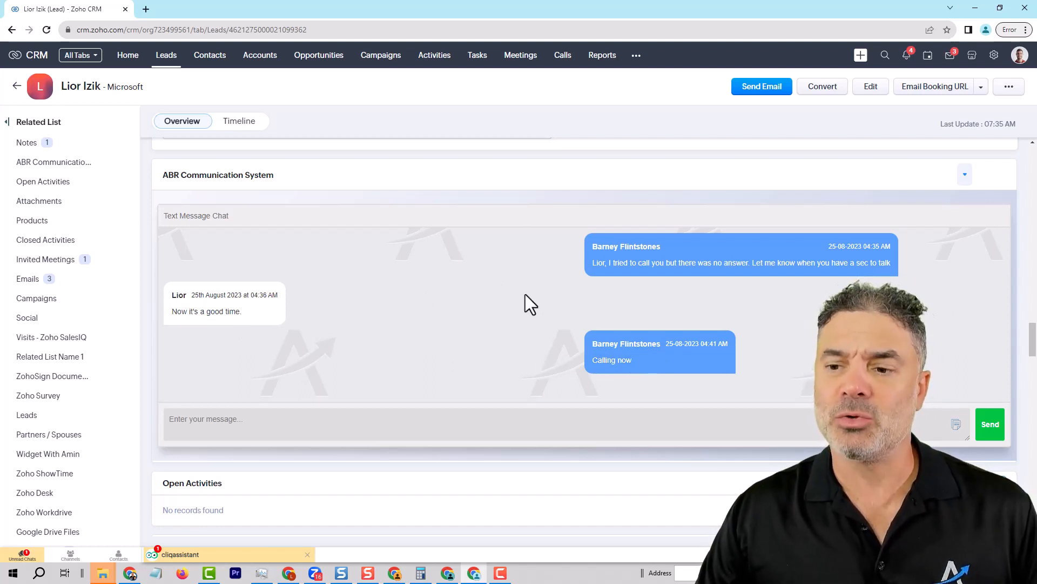
pyautogui.write('d')
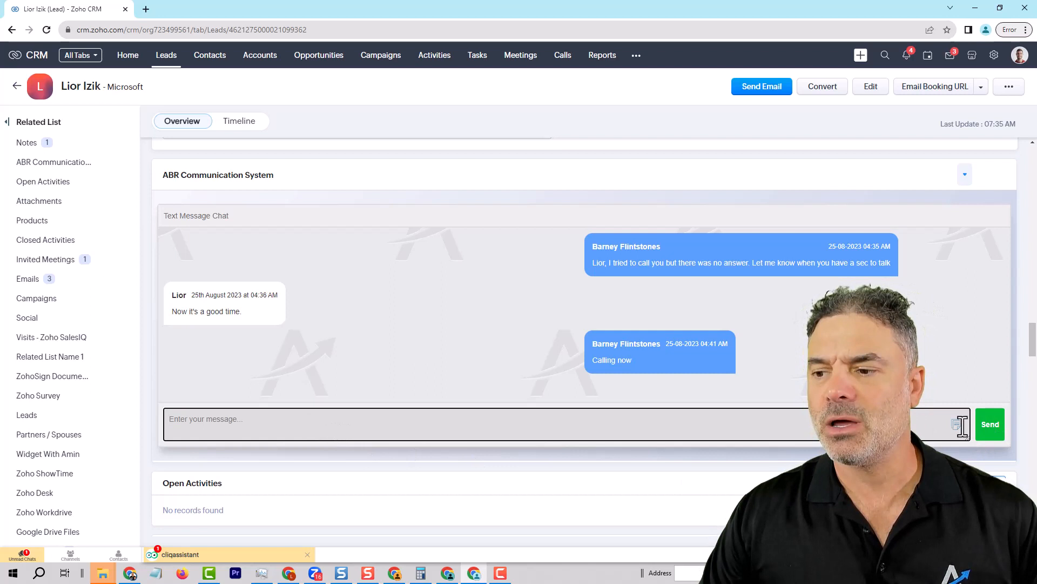
pyautogui.click(956, 423)
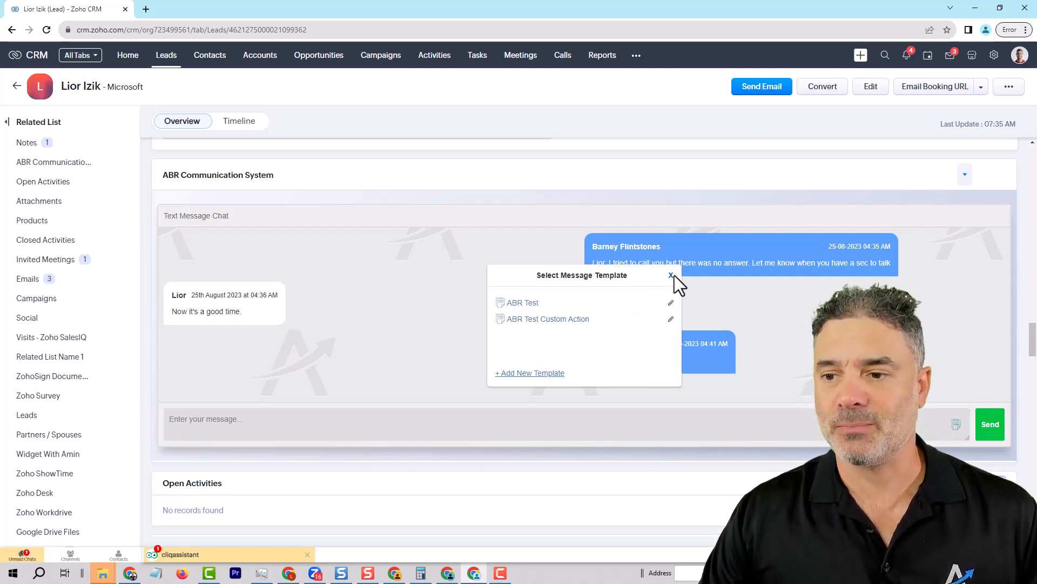
pyautogui.click(671, 275)
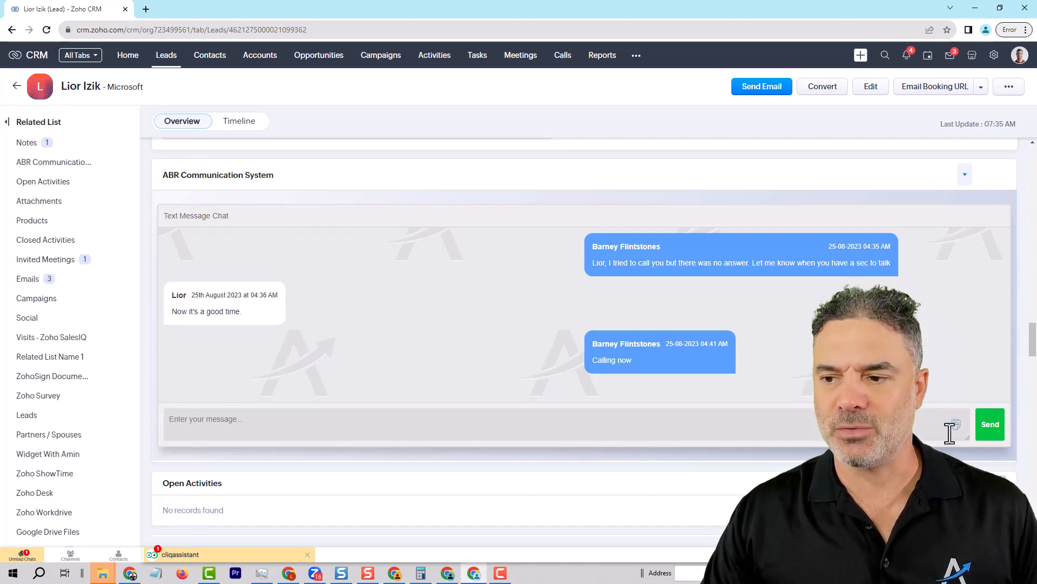
pyautogui.moveTo(266, 258)
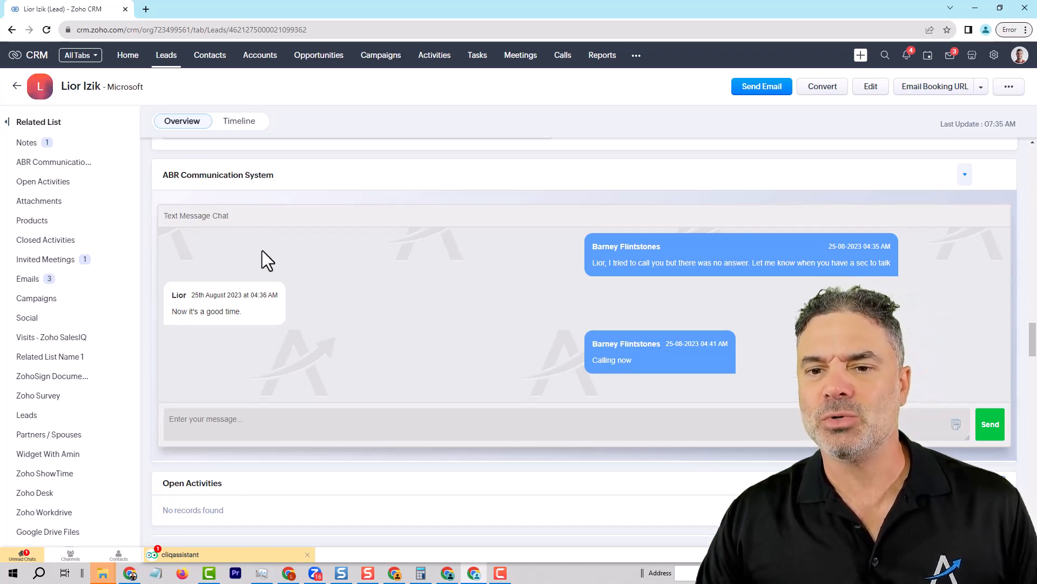
# - Select all 12 leads, open Mass Text Messages, then close it without sending
pyautogui.scroll(3)
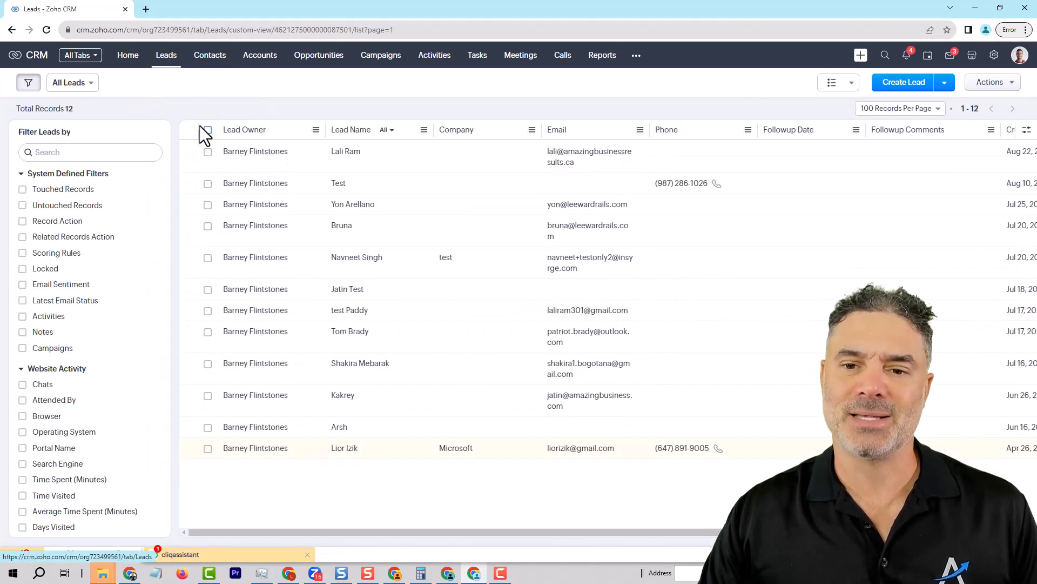
pyautogui.click(207, 129)
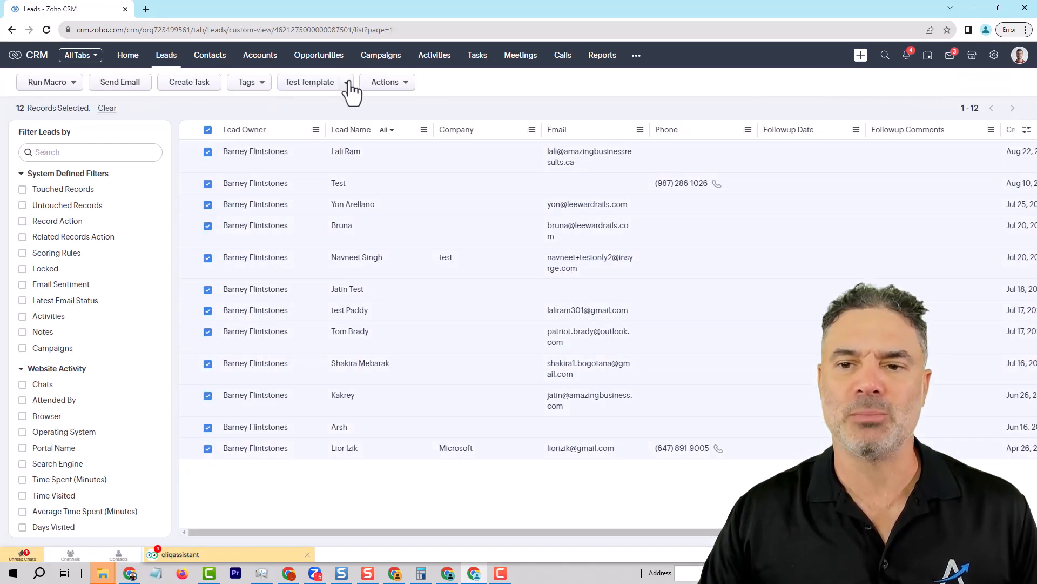
pyautogui.click(344, 81)
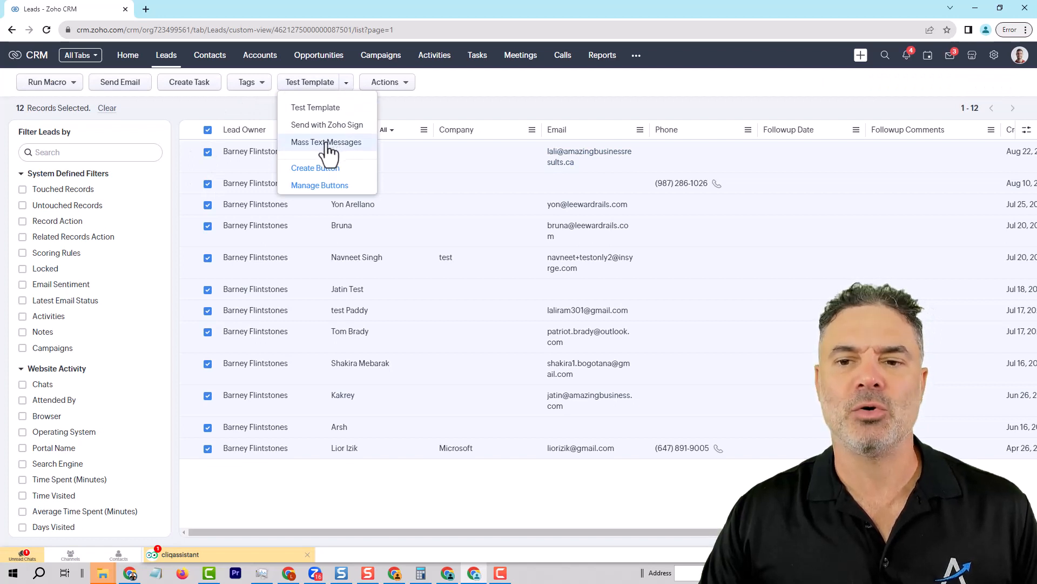
pyautogui.click(325, 141)
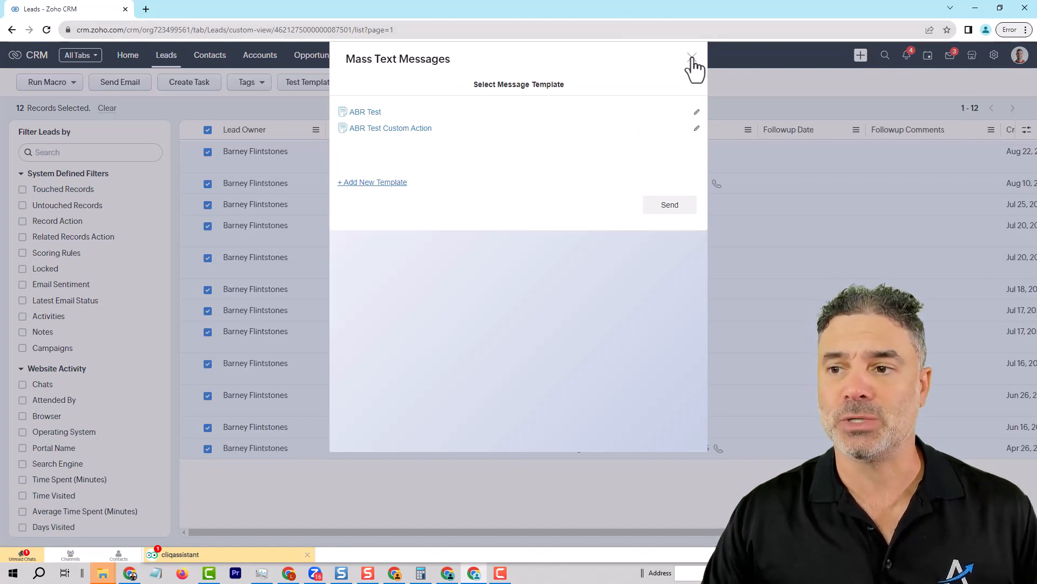
pyautogui.click(692, 56)
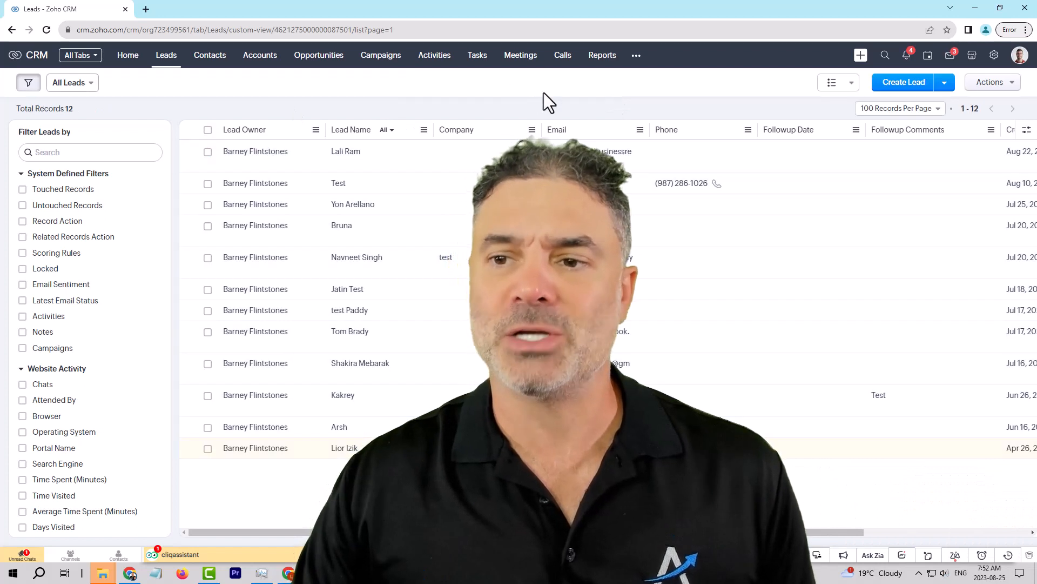
pyautogui.moveTo(567, 118)
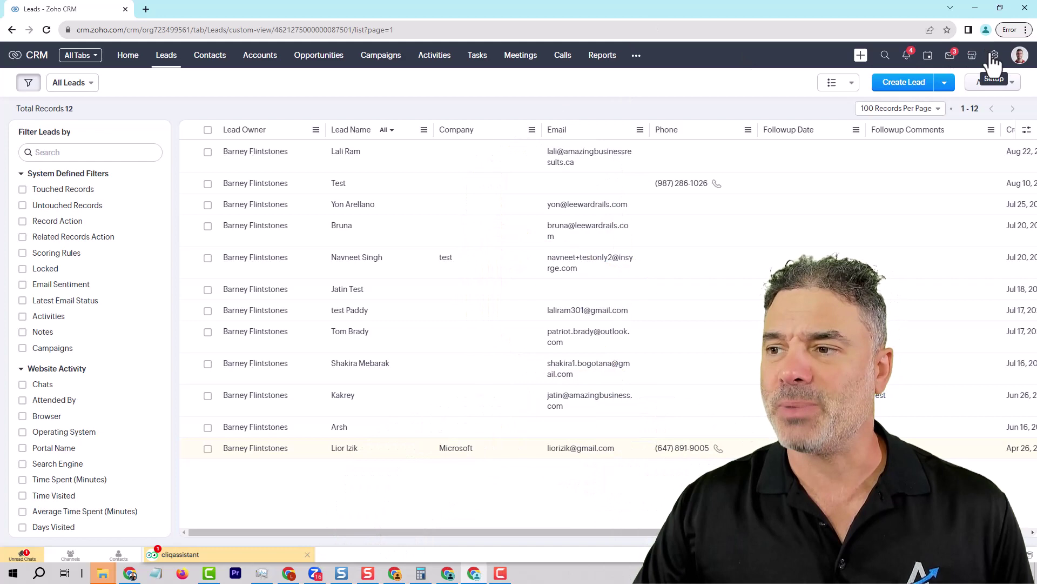
# - Add the ABR_Send_SMS(Abrextension) action to the Followup New Lead workflow rule
pyautogui.click(993, 56)
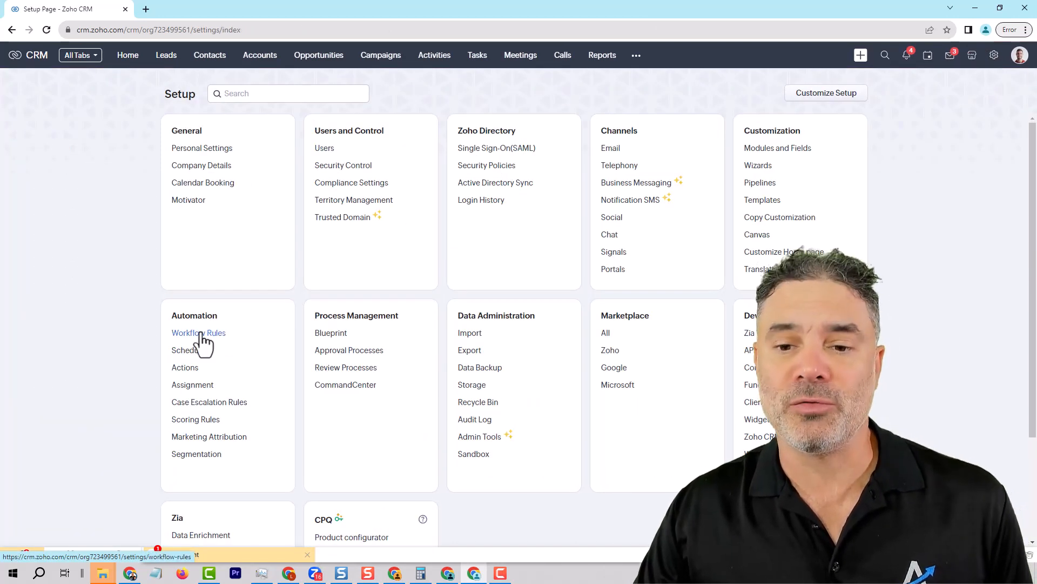
pyautogui.click(199, 332)
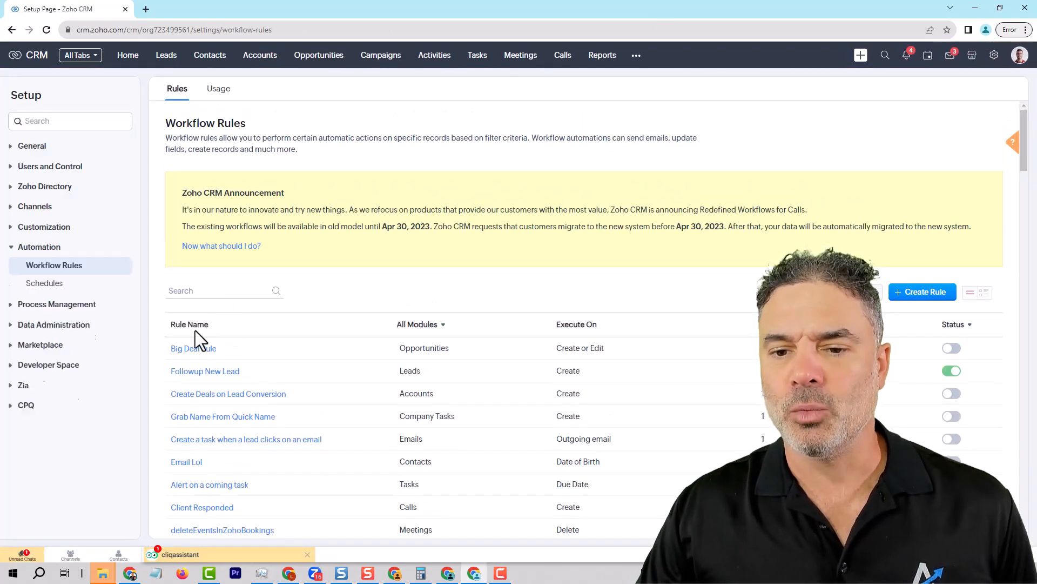
pyautogui.click(204, 371)
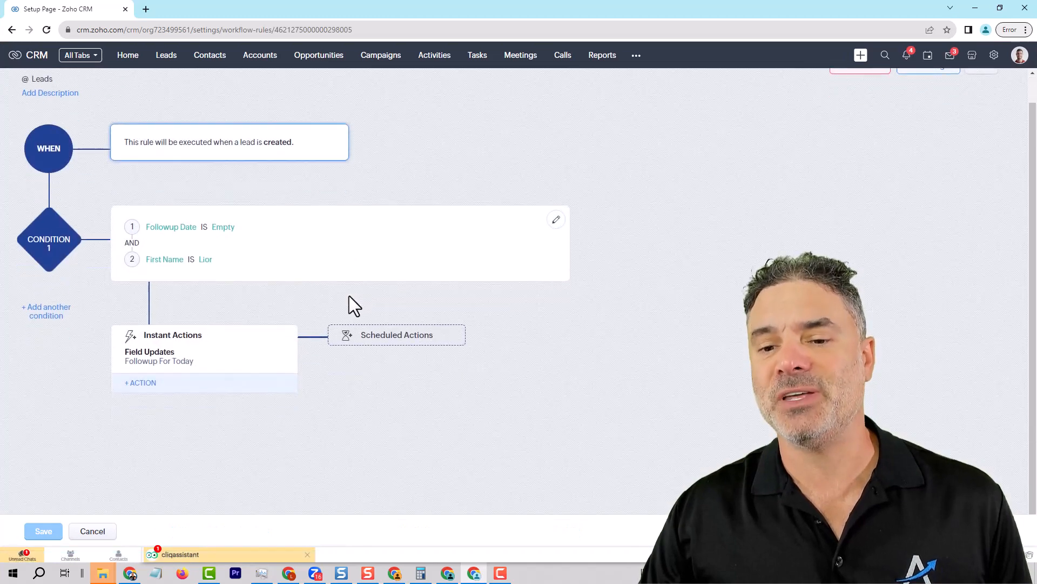
pyautogui.click(139, 383)
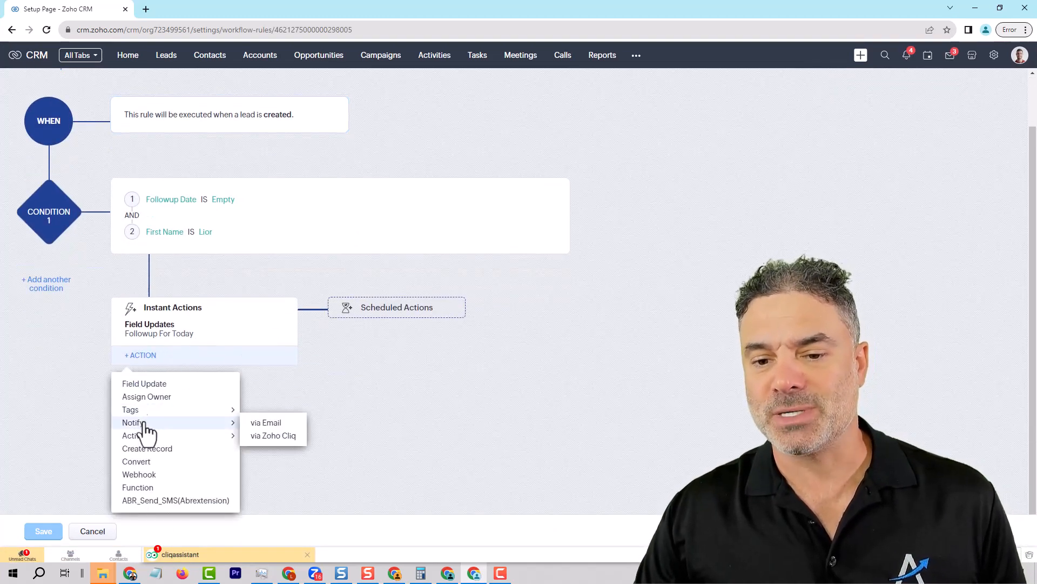
pyautogui.moveTo(136, 436)
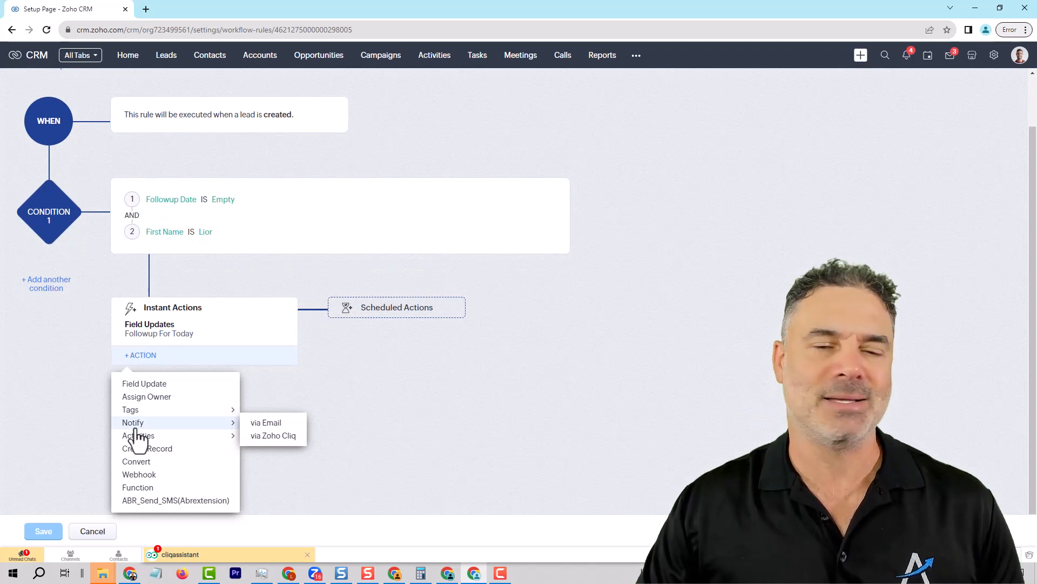
pyautogui.moveTo(153, 430)
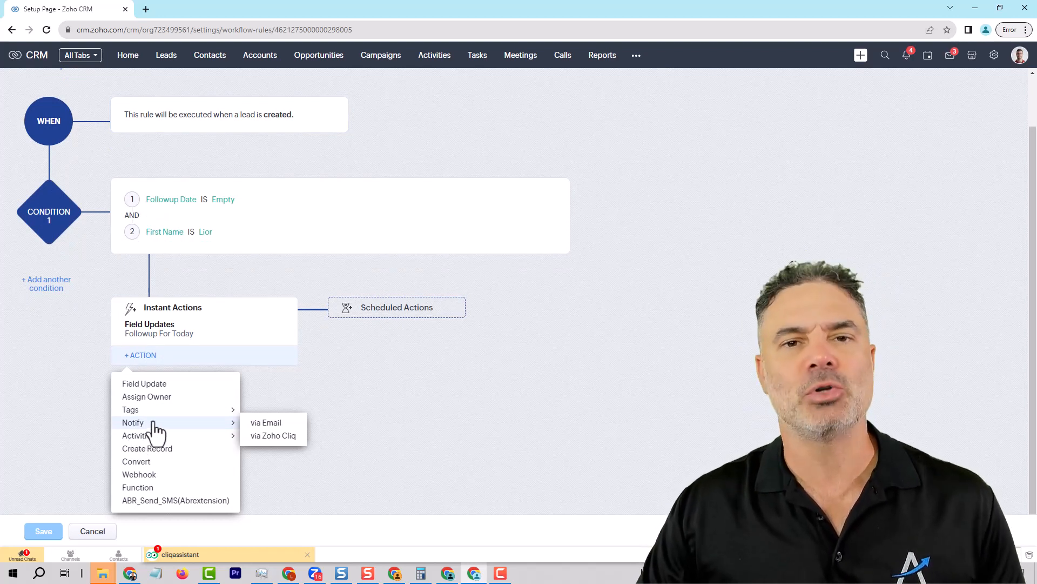
pyautogui.moveTo(150, 509)
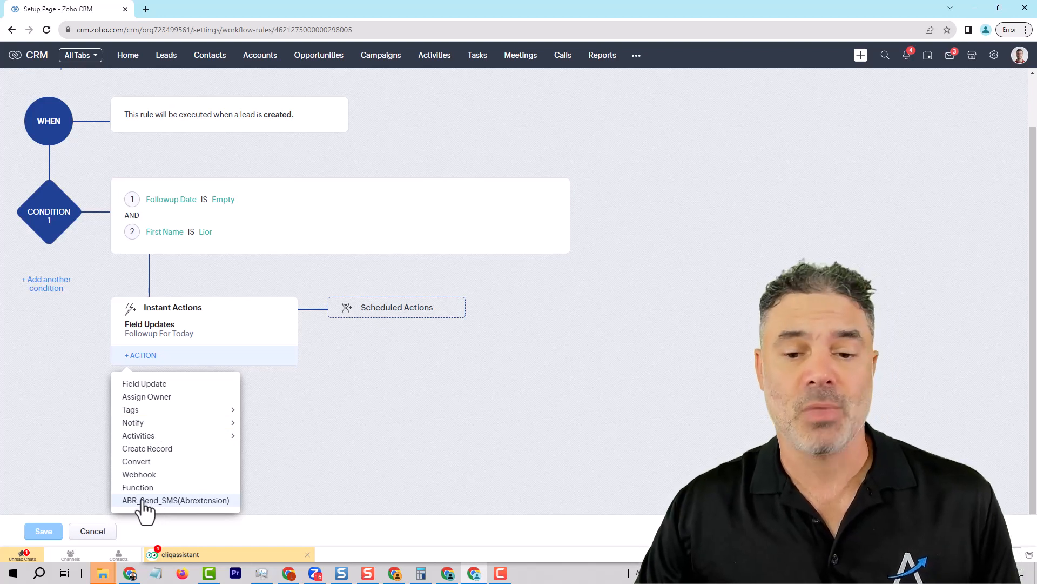
pyautogui.click(176, 499)
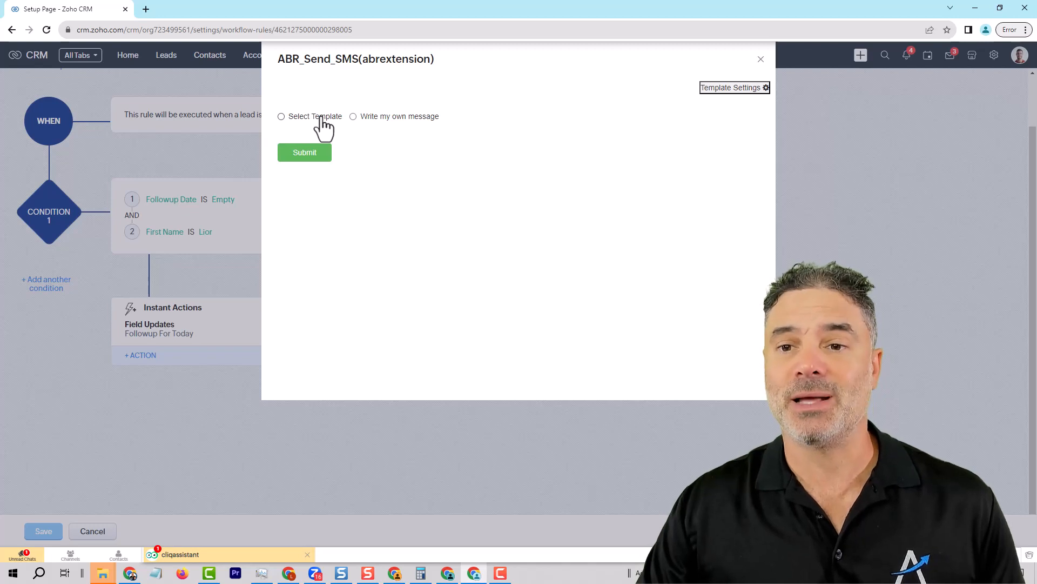
# - Preview the Select Template and Write my own message options, then close the dialog
pyautogui.click(281, 116)
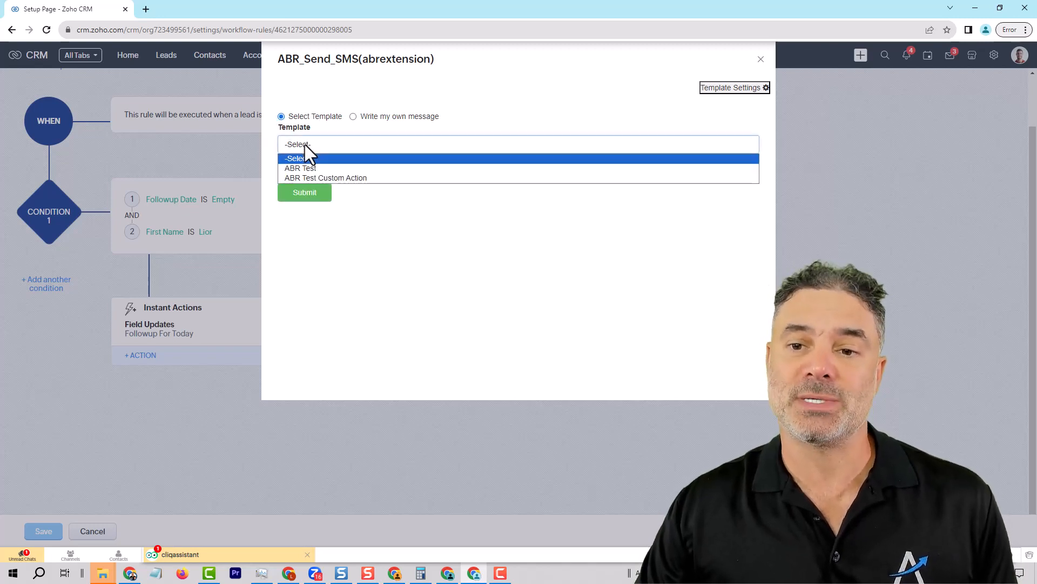
pyautogui.moveTo(311, 168)
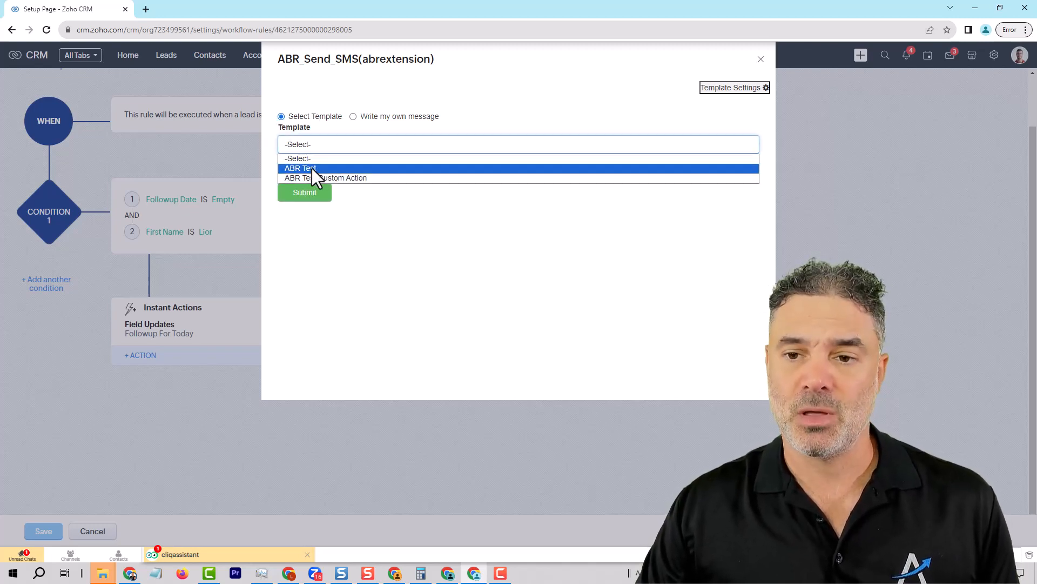
pyautogui.click(353, 115)
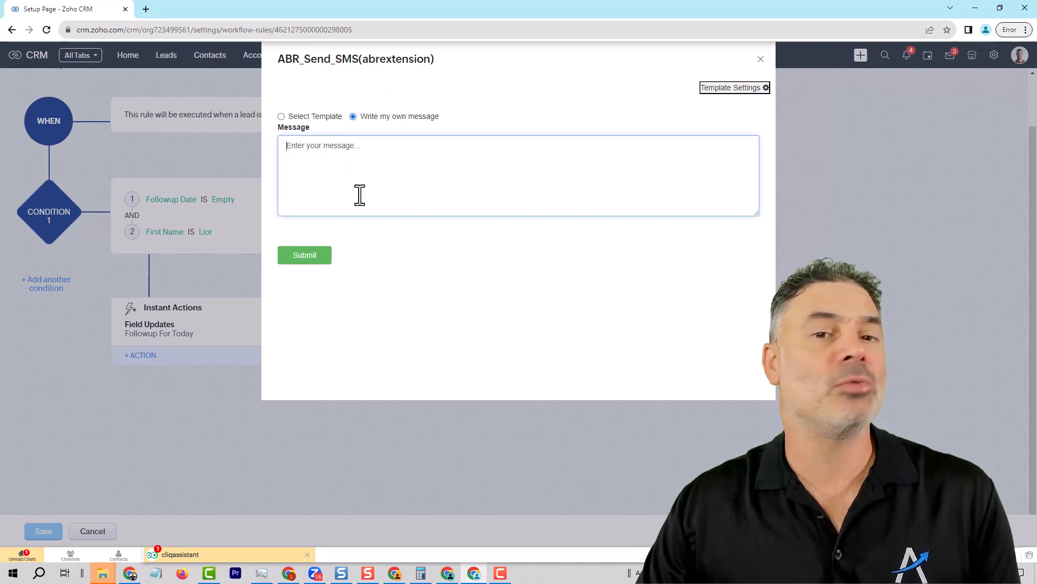
pyautogui.moveTo(280, 243)
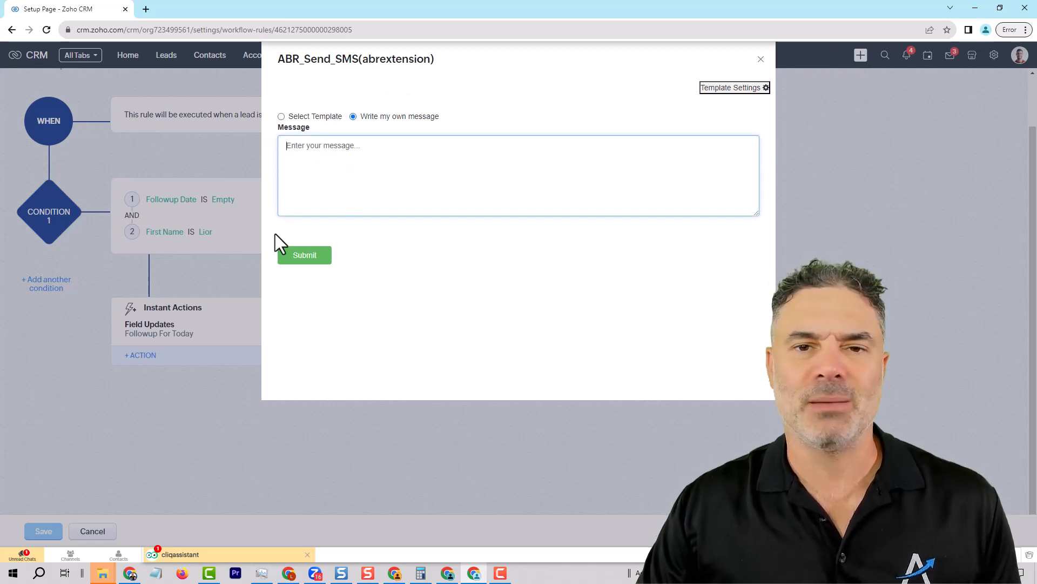
pyautogui.click(761, 59)
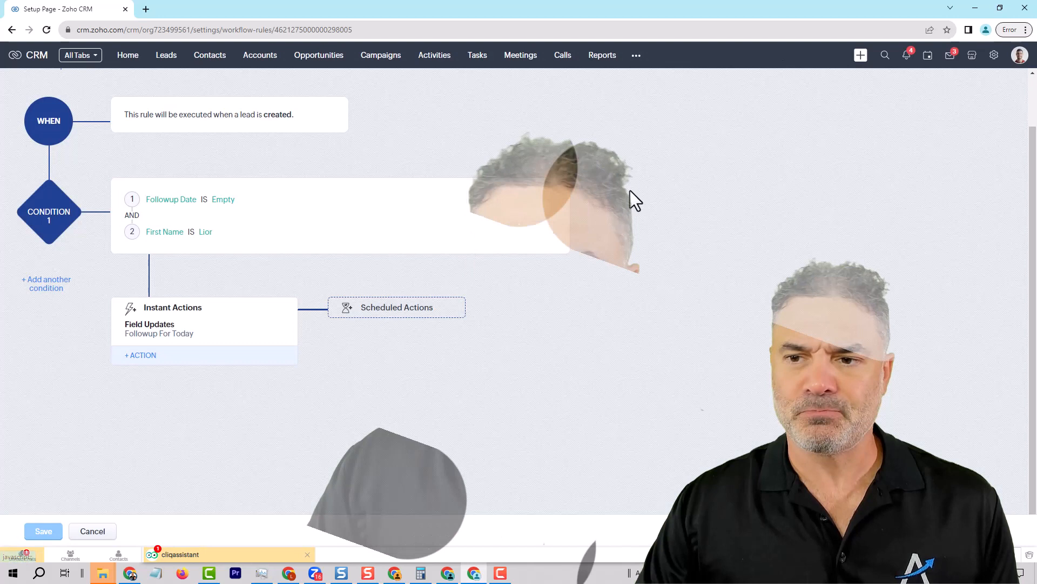